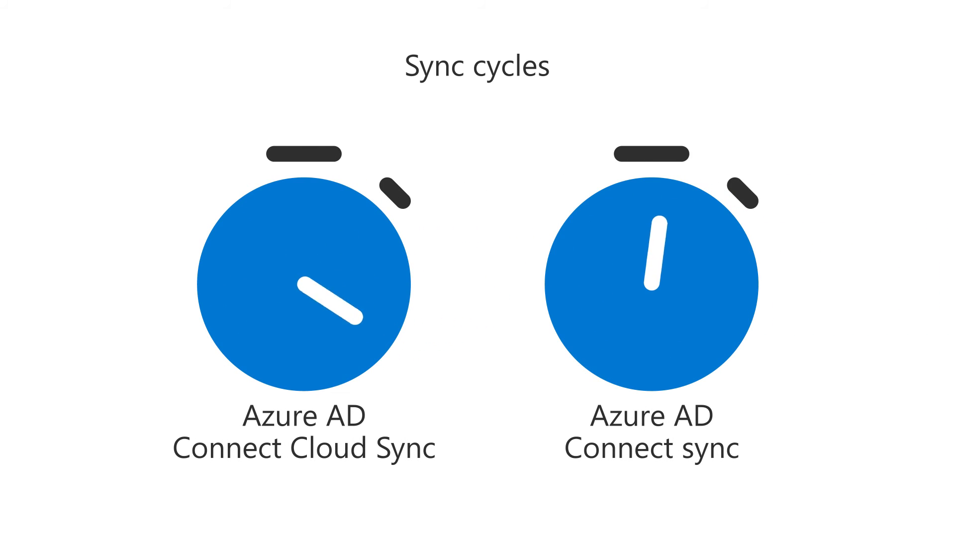
scroll(down, 3)
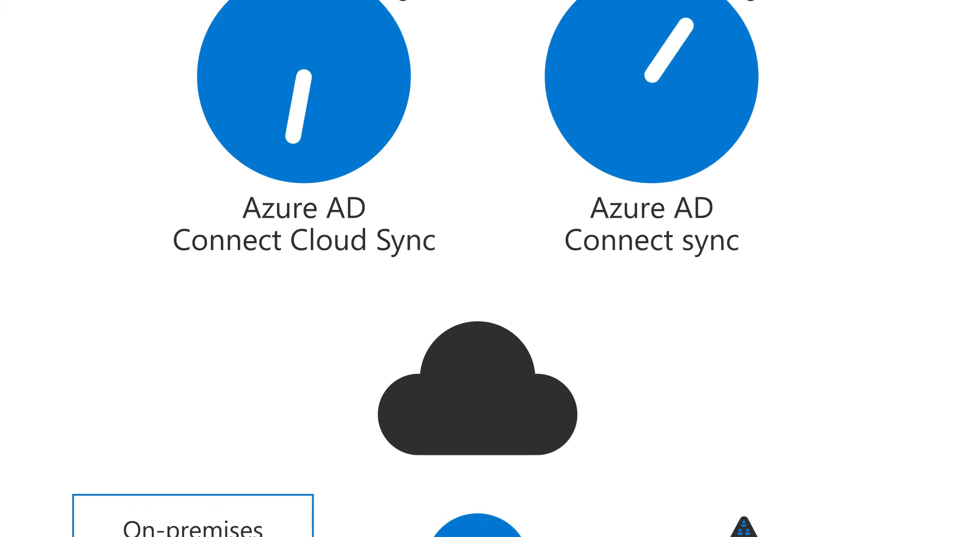
scroll(down, 3)
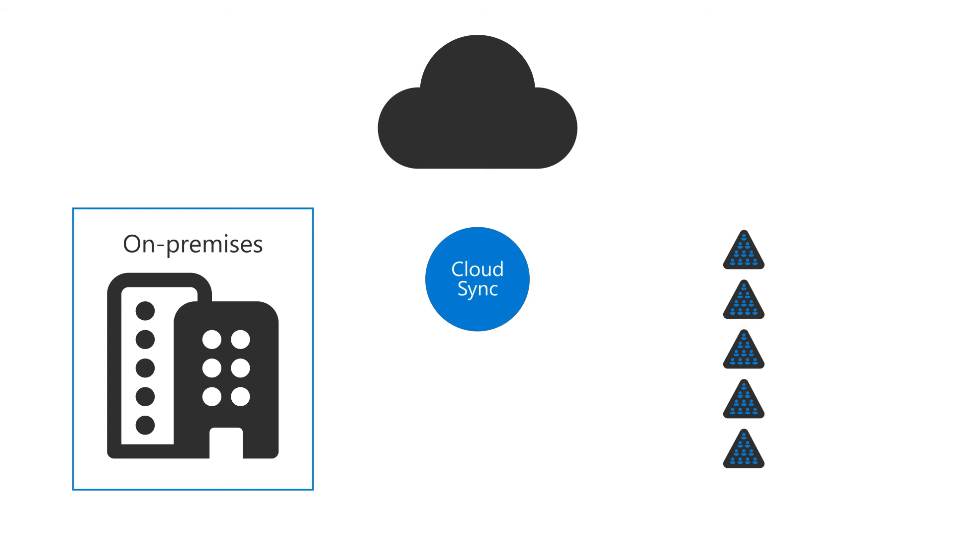